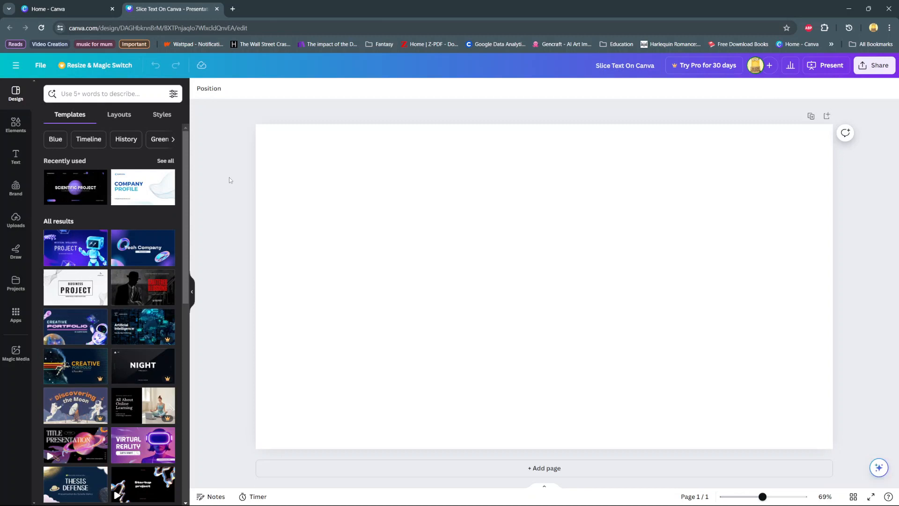
# - Add the 'acne' close-up portrait photo from Elements to the slide and start editing it
pyautogui.click(16, 125)
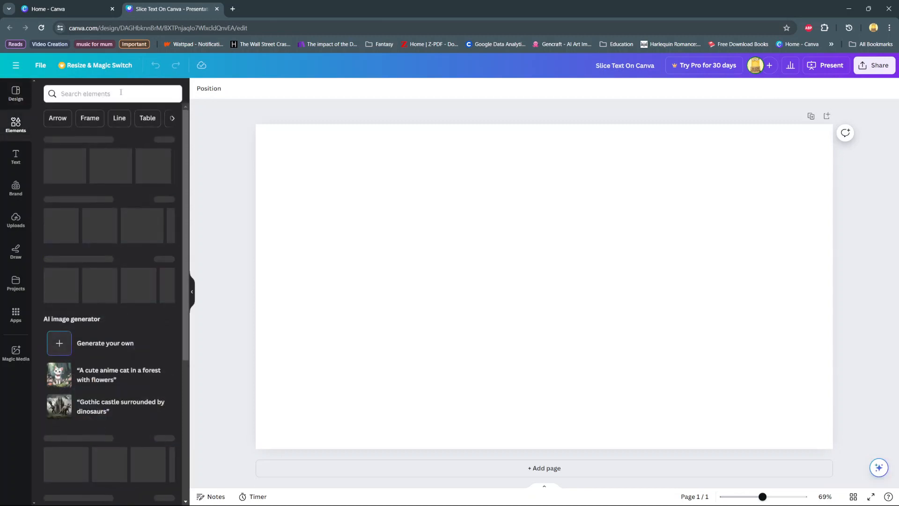
pyautogui.write('acne')
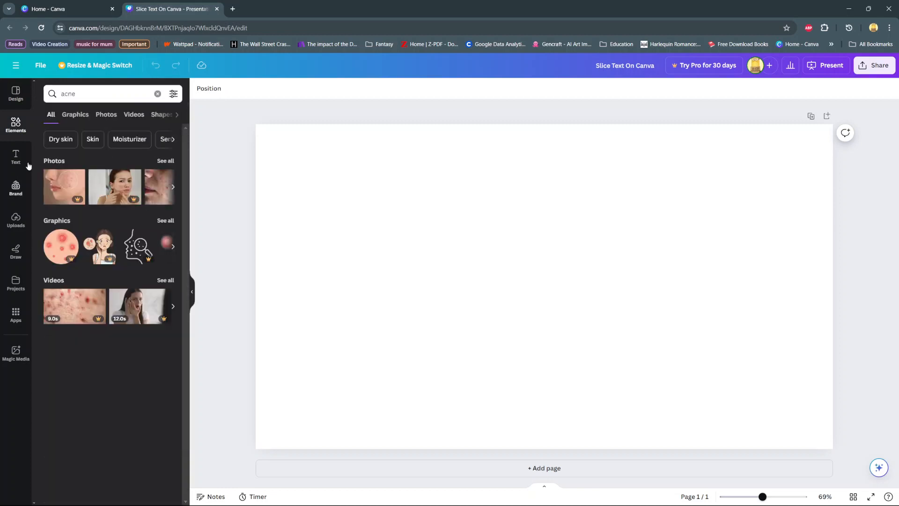
pyautogui.click(106, 114)
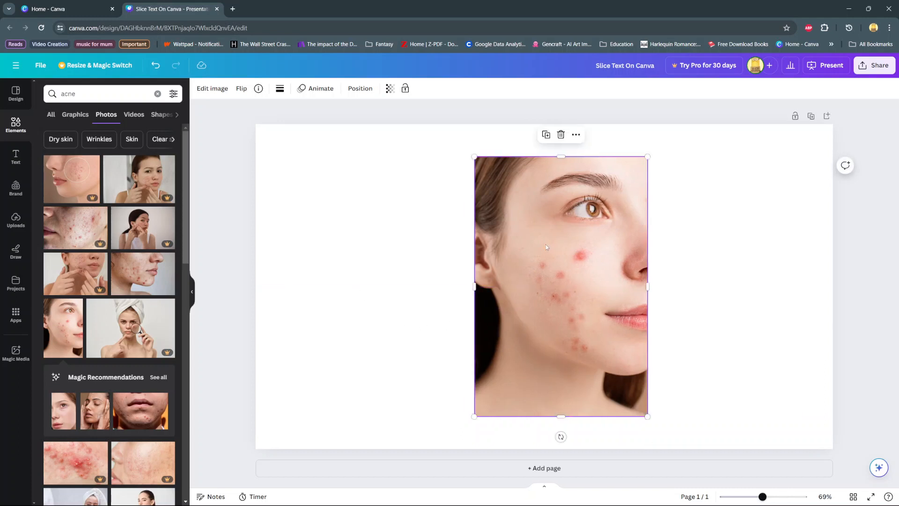
pyautogui.moveTo(214, 106)
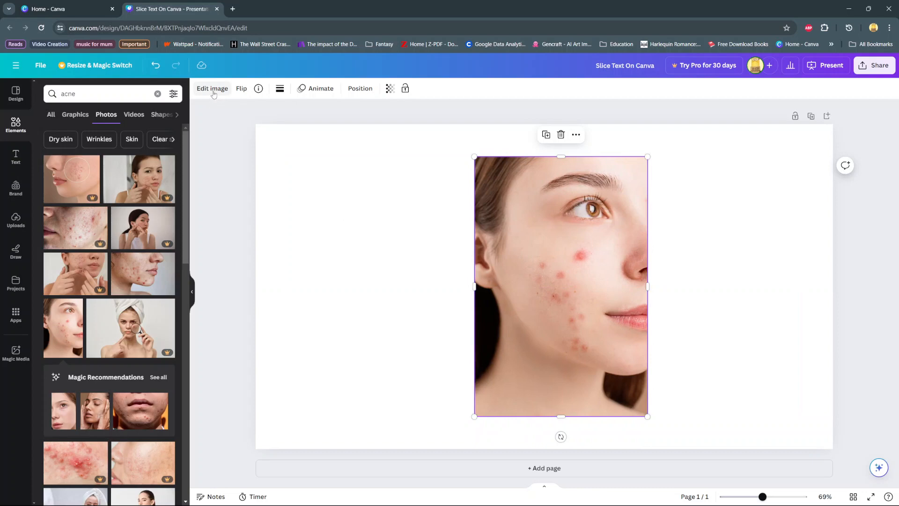
pyautogui.click(213, 88)
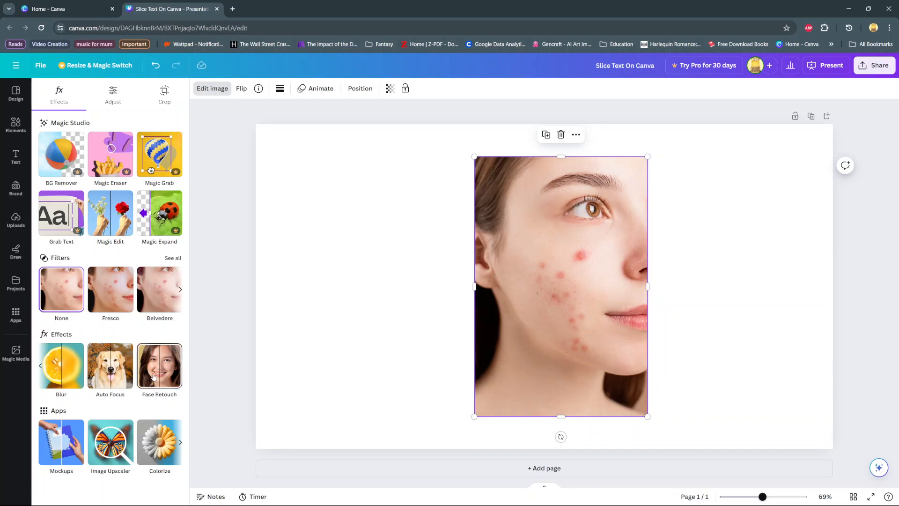
# - Apply Face Retouch with Smooth skin at 100, then deselect the photo
pyautogui.click(159, 366)
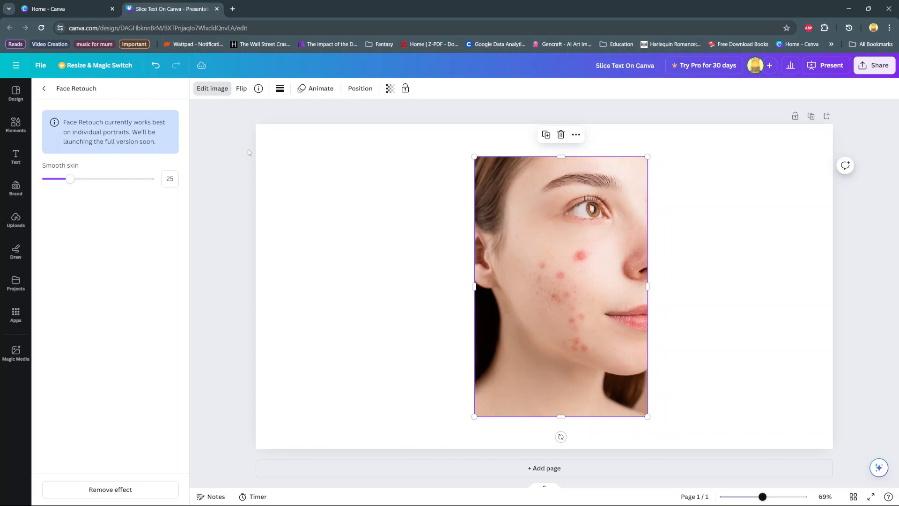
pyautogui.moveTo(70, 179); pyautogui.dragTo(42, 179)
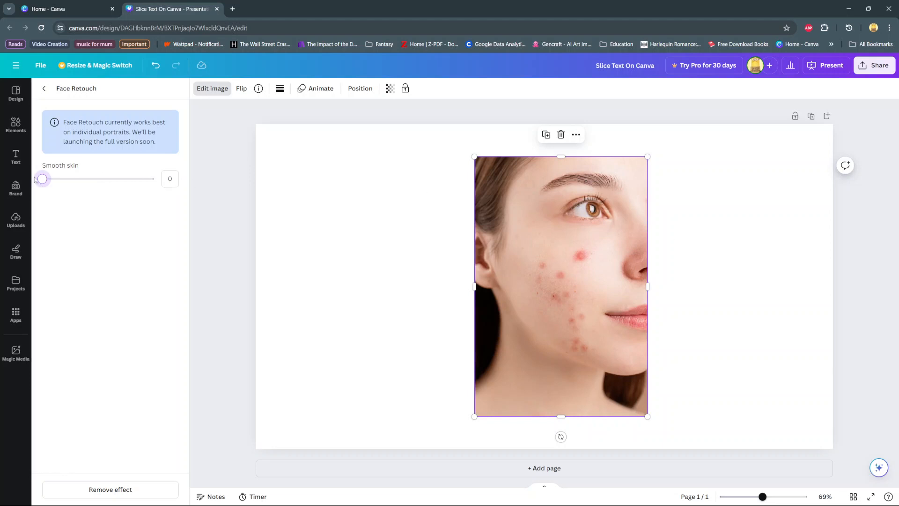
pyautogui.moveTo(42, 178); pyautogui.dragTo(50, 178)
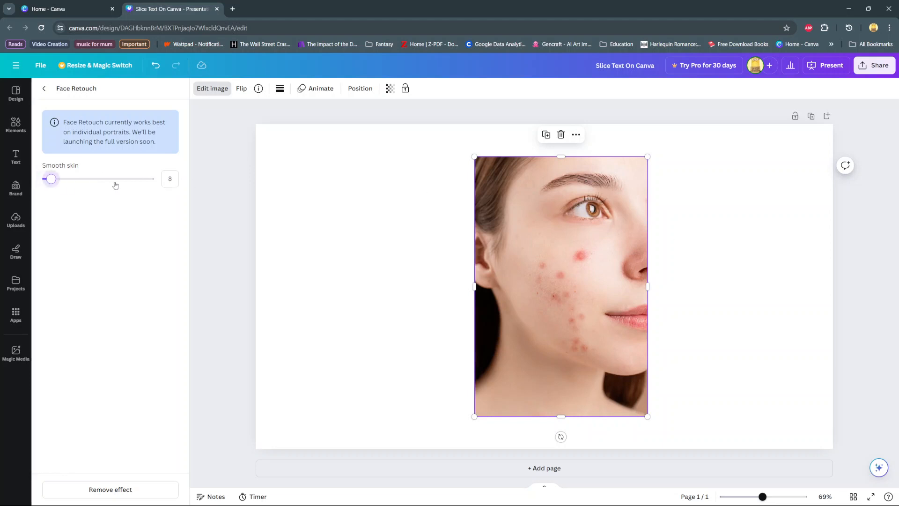
pyautogui.moveTo(51, 178); pyautogui.dragTo(154, 178)
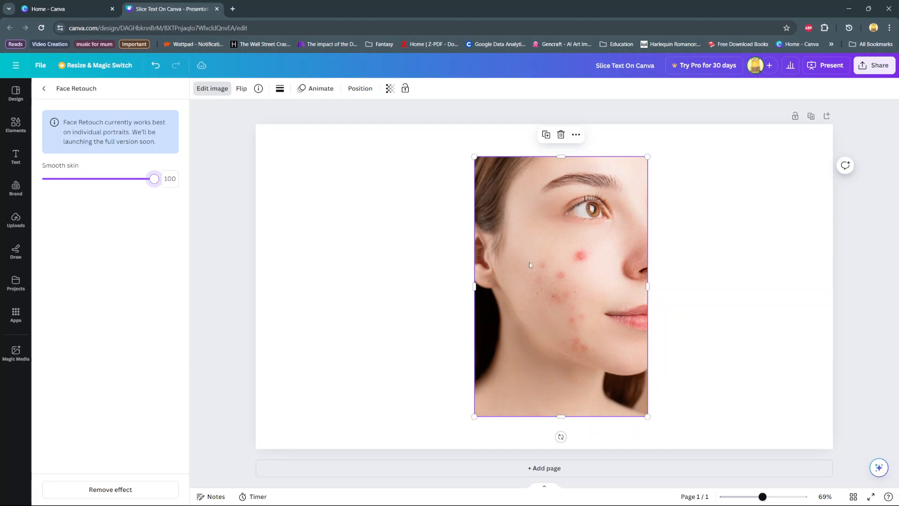
pyautogui.moveTo(552, 238)
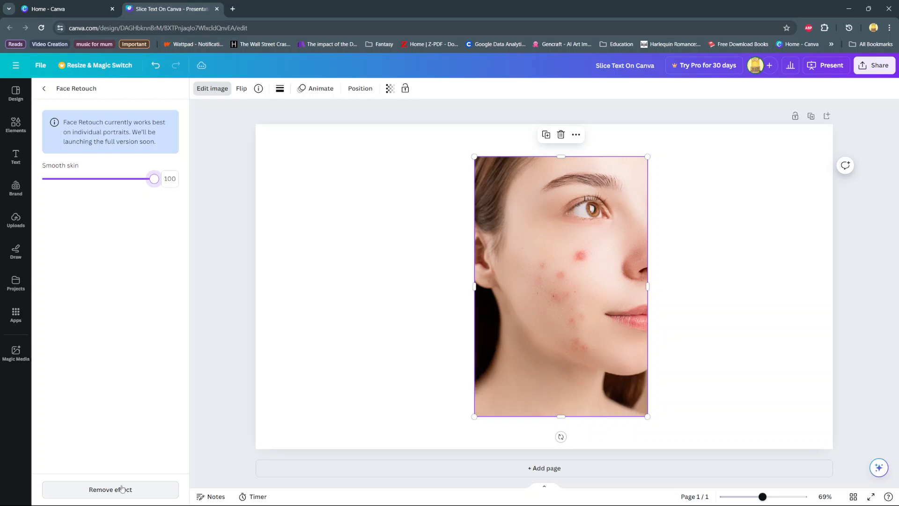
pyautogui.moveTo(153, 178); pyautogui.dragTo(41, 178)
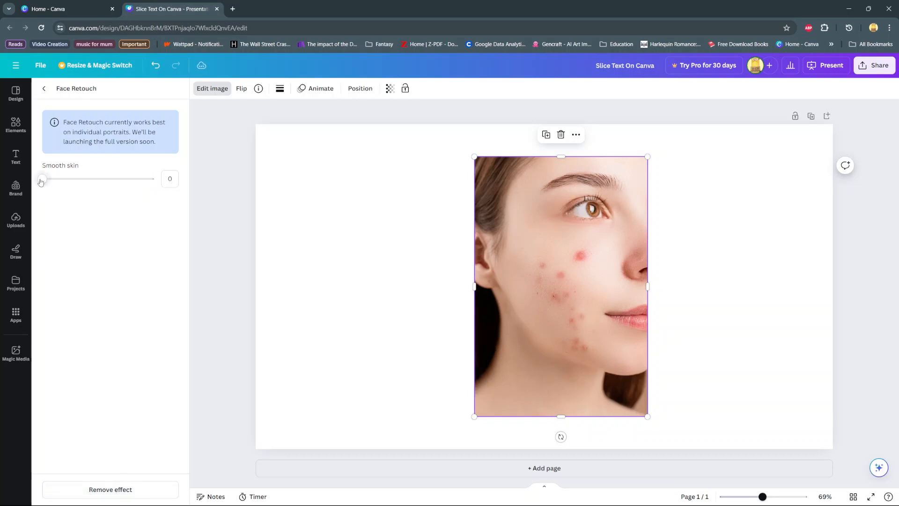
pyautogui.moveTo(41, 178); pyautogui.dragTo(45, 178)
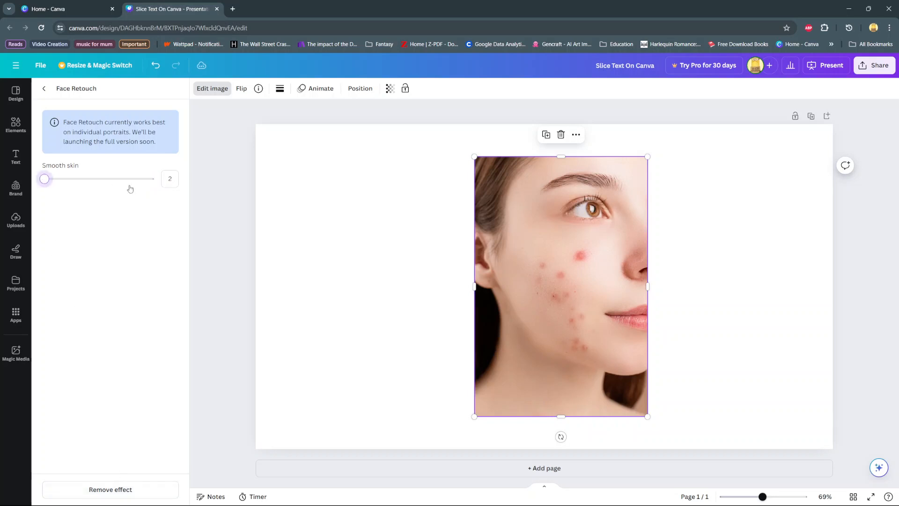
pyautogui.moveTo(45, 178); pyautogui.dragTo(153, 178)
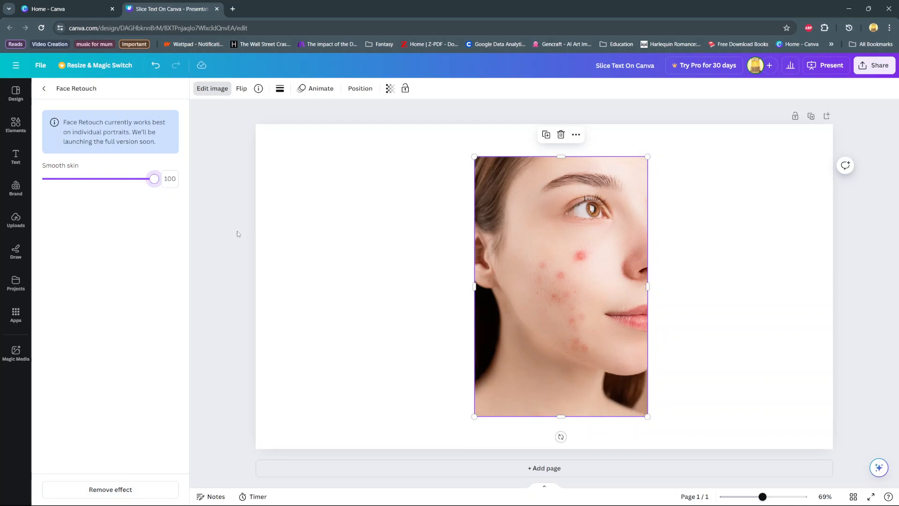
pyautogui.click(16, 125)
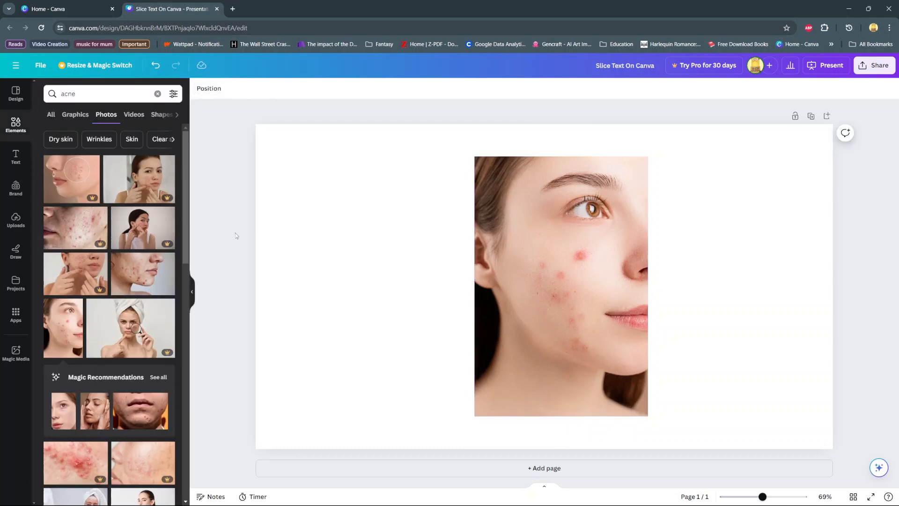